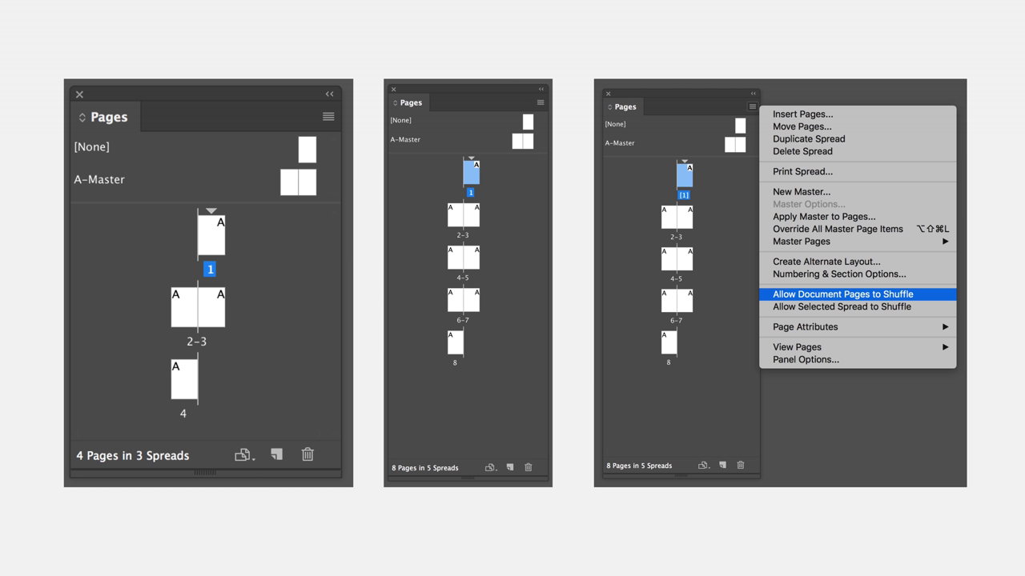
pyautogui.moveTo(184, 425)
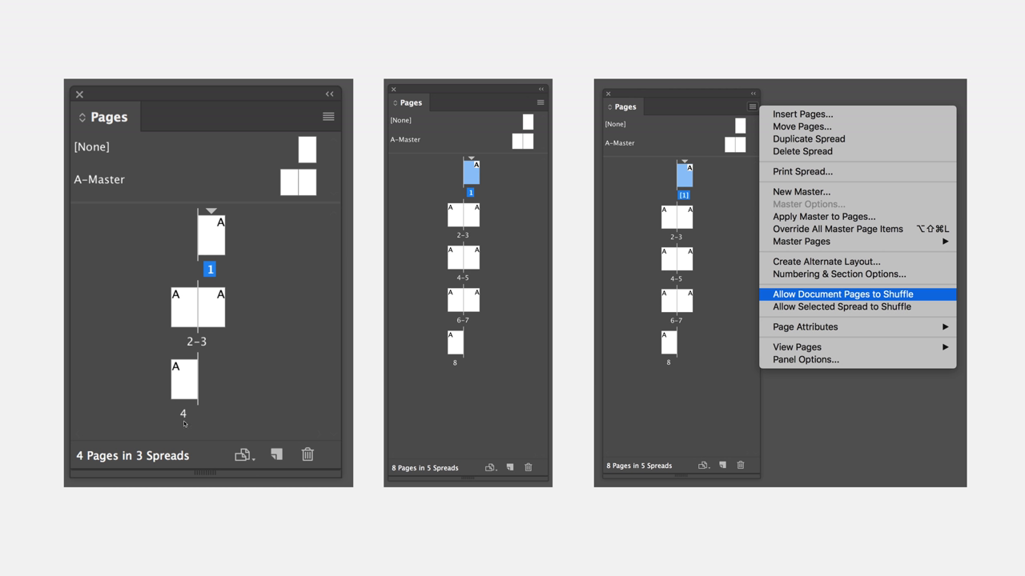
pyautogui.moveTo(439, 411)
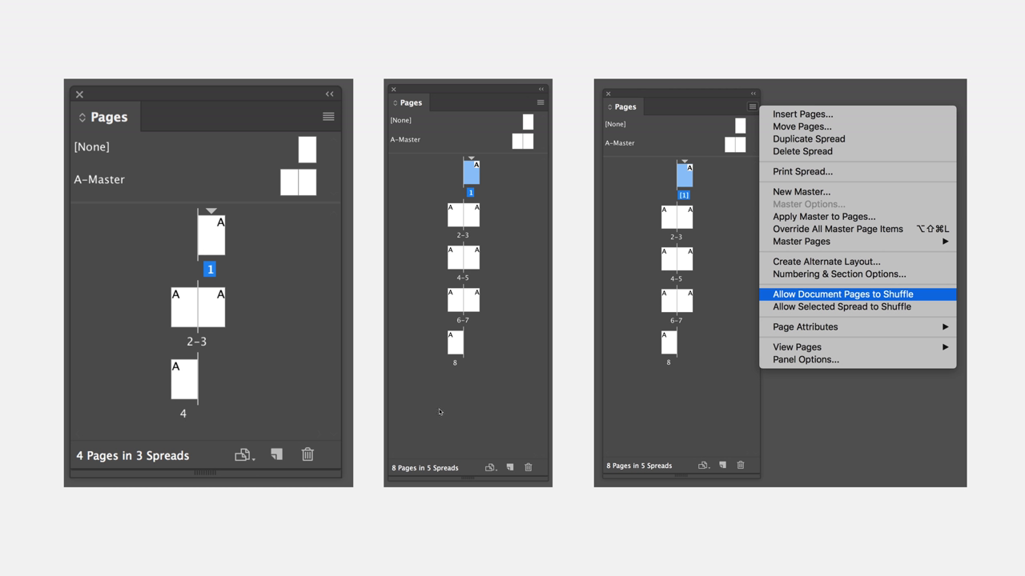
pyautogui.moveTo(476, 252)
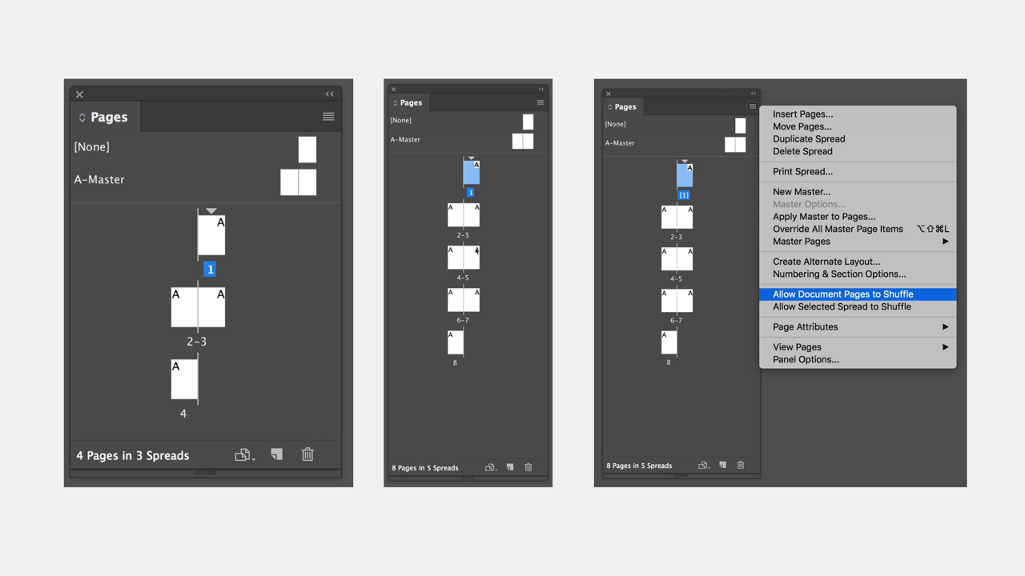
pyautogui.moveTo(751, 111)
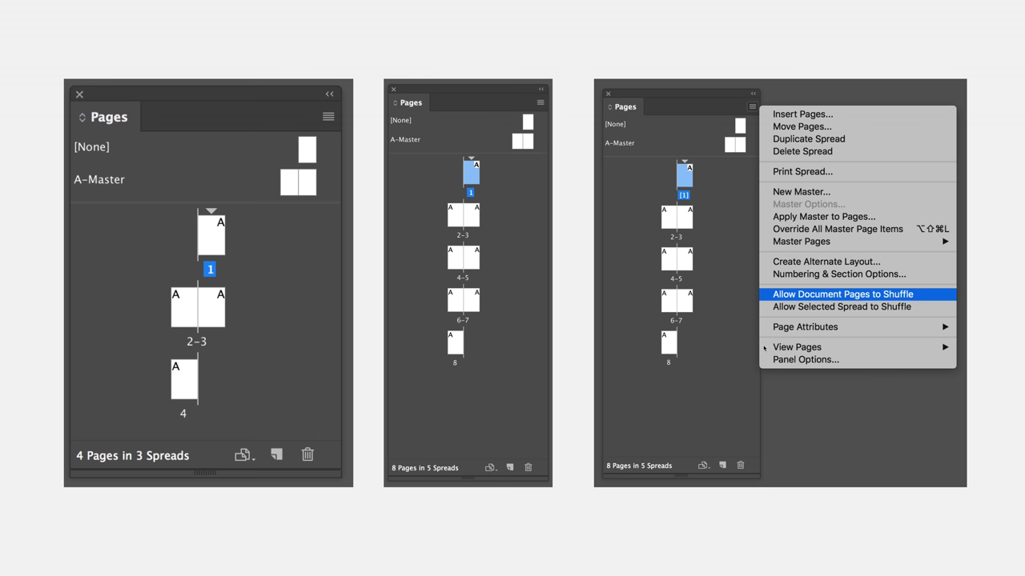
# - Advance the presentation to the slide showing page 8 moved up into three-page spreads
pyautogui.click(841, 294)
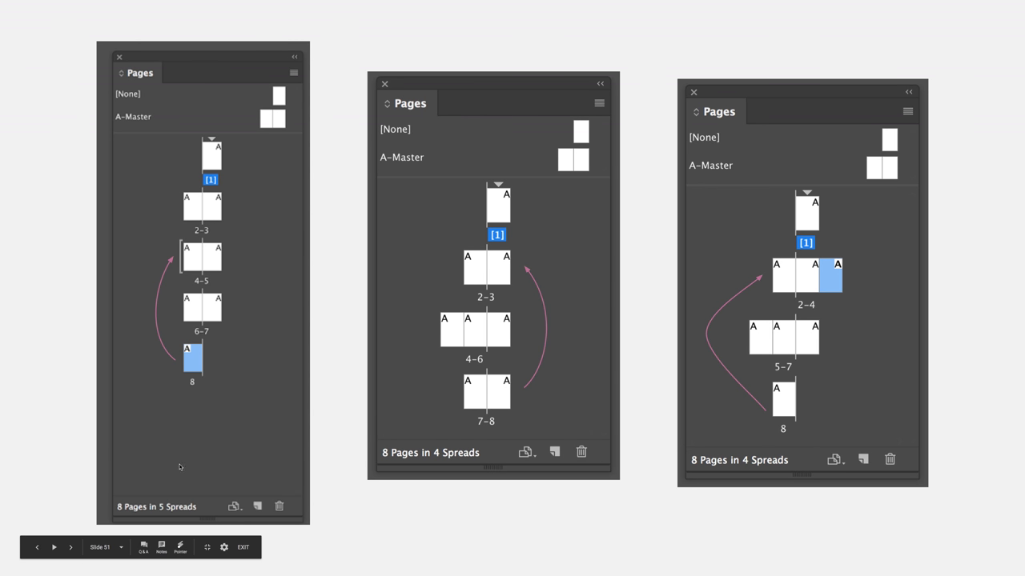
pyautogui.moveTo(203, 363)
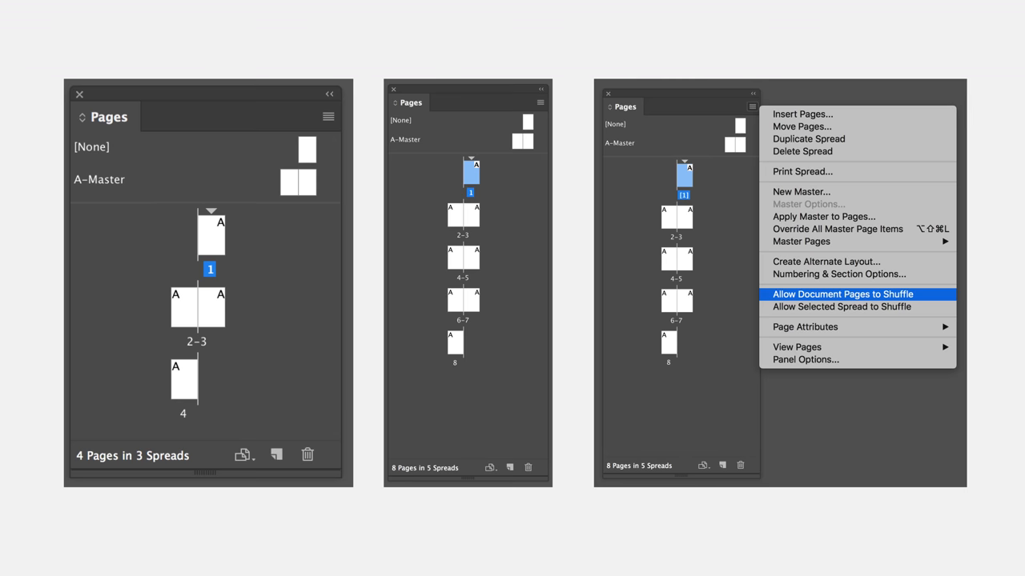
pyautogui.click(841, 293)
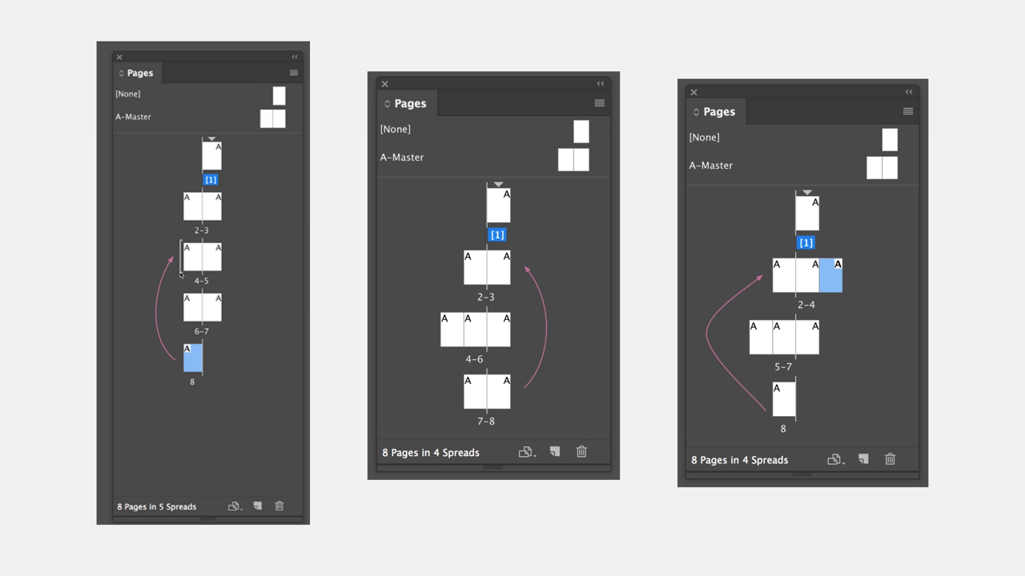
pyautogui.moveTo(190, 277)
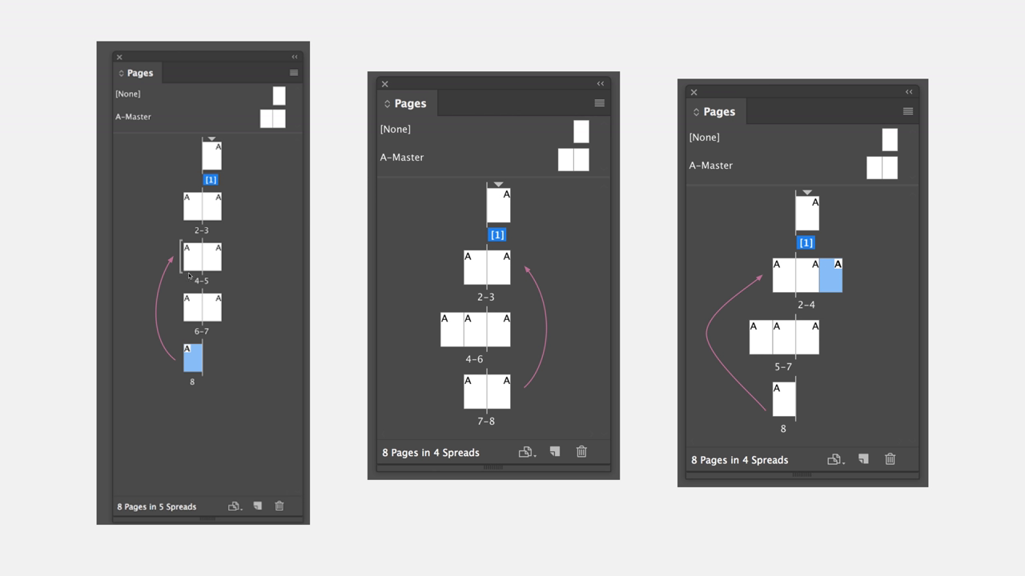
pyautogui.moveTo(187, 259)
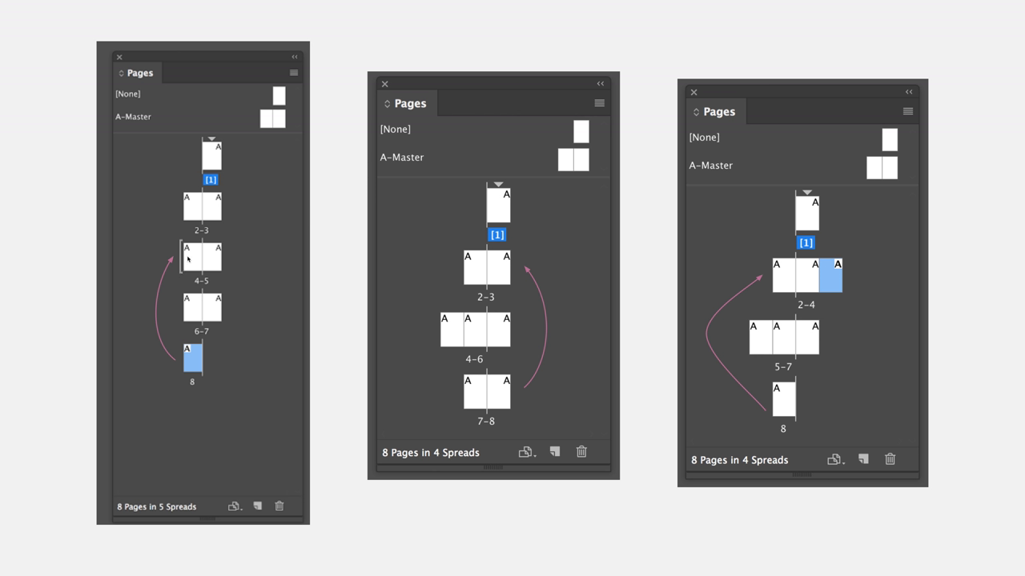
pyautogui.moveTo(453, 315)
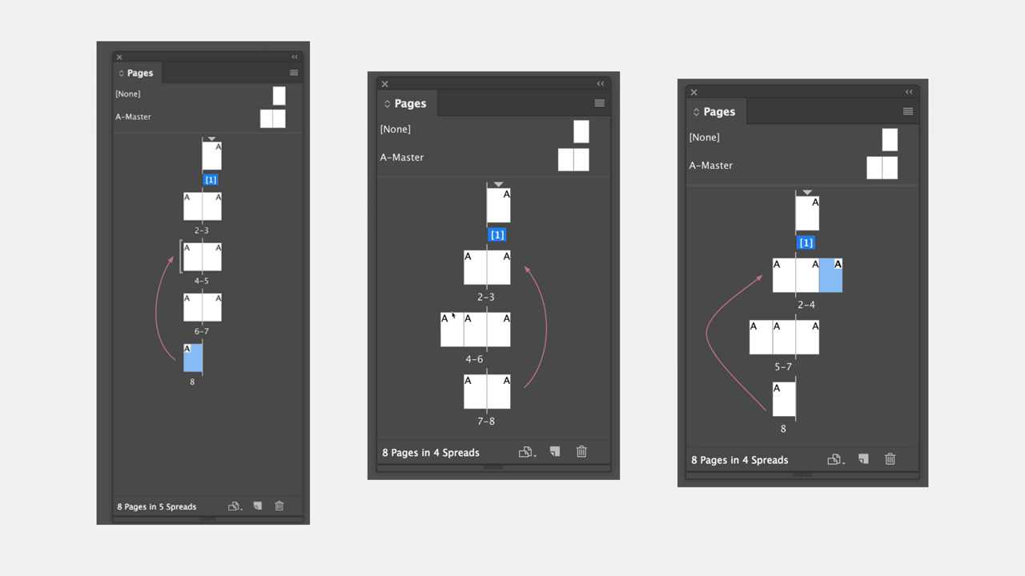
pyautogui.moveTo(505, 396)
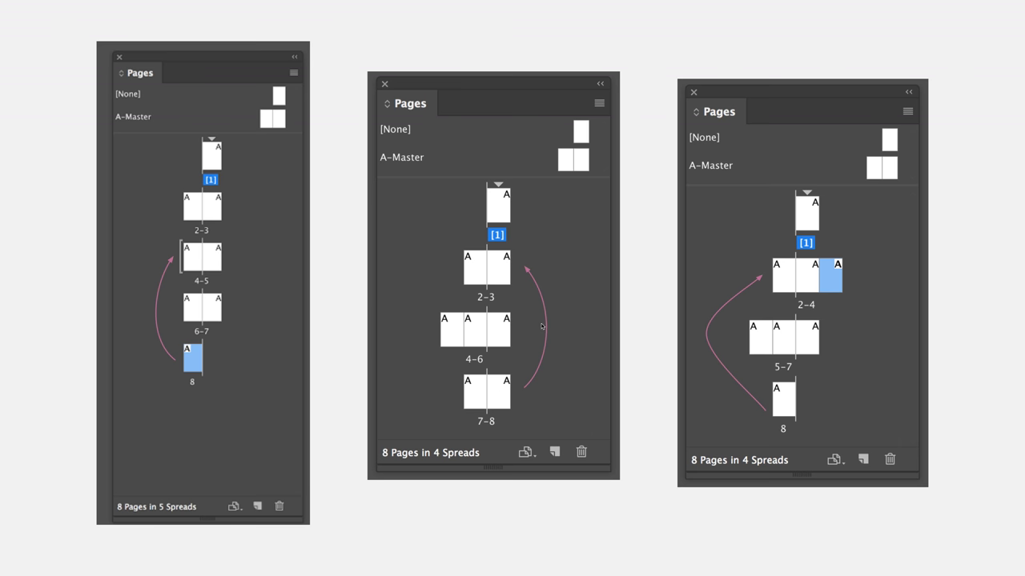
pyautogui.moveTo(512, 267)
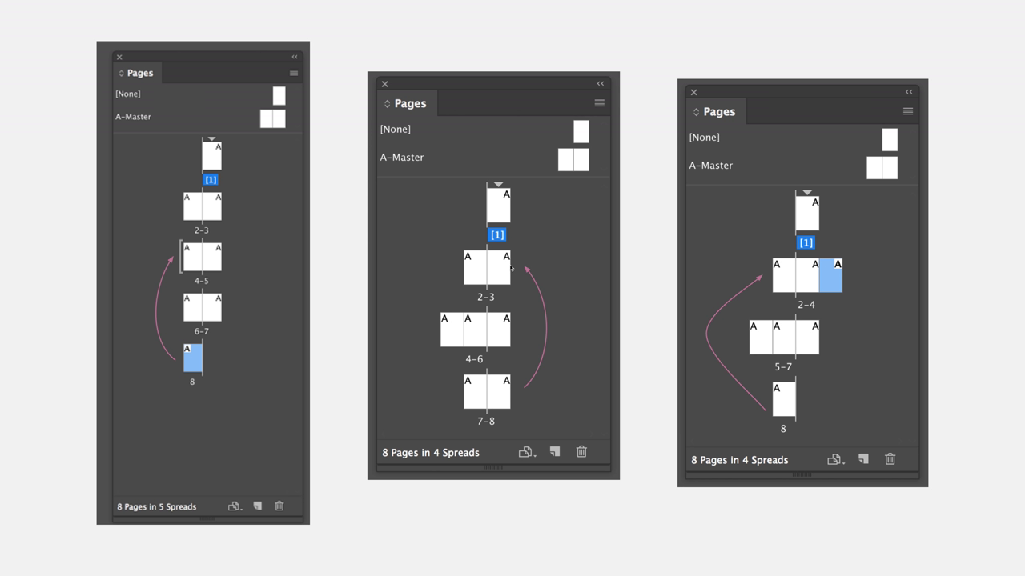
pyautogui.moveTo(859, 278)
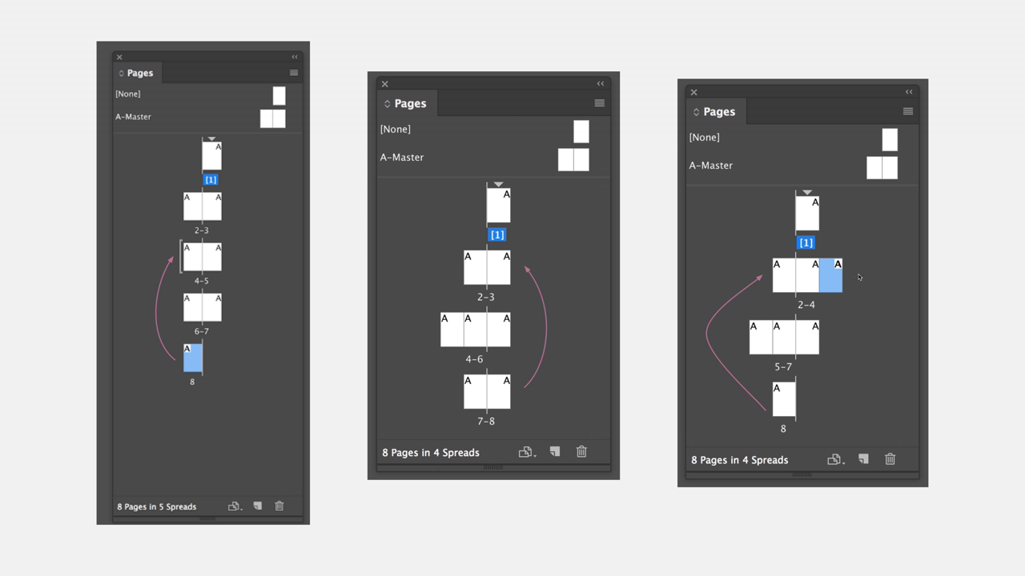
pyautogui.moveTo(796, 411)
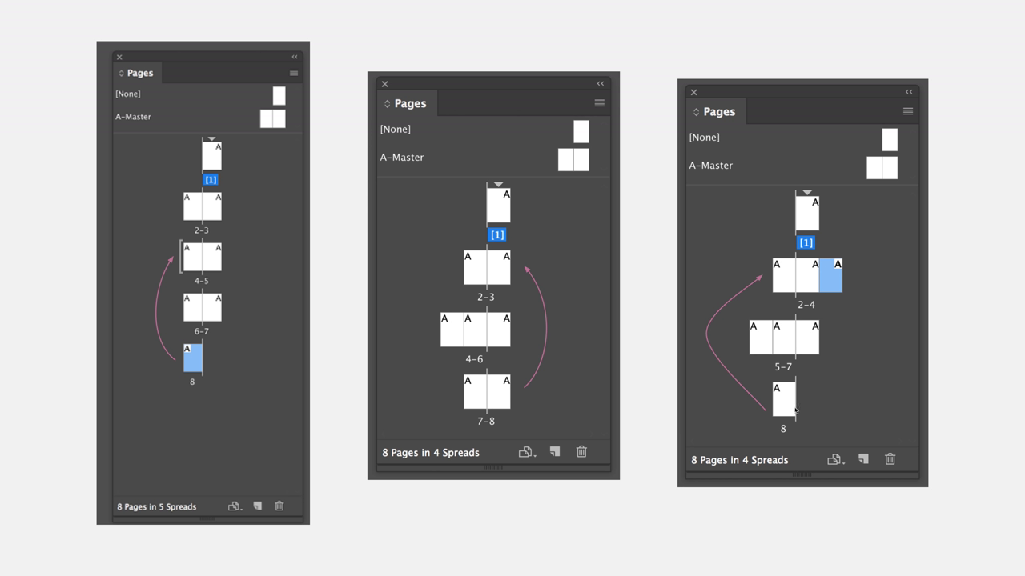
pyautogui.moveTo(777, 278)
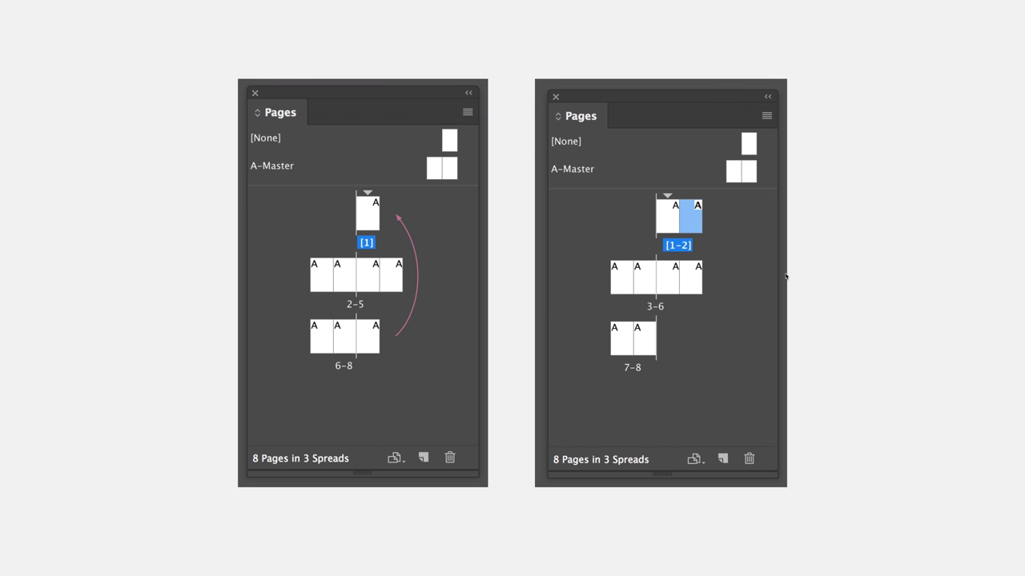
pyautogui.moveTo(402, 342)
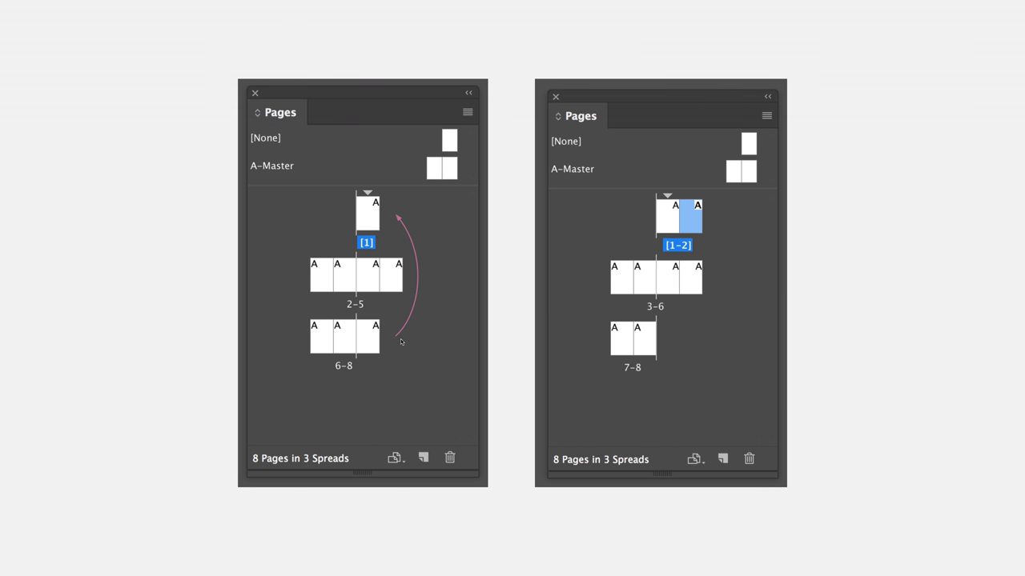
pyautogui.moveTo(378, 339)
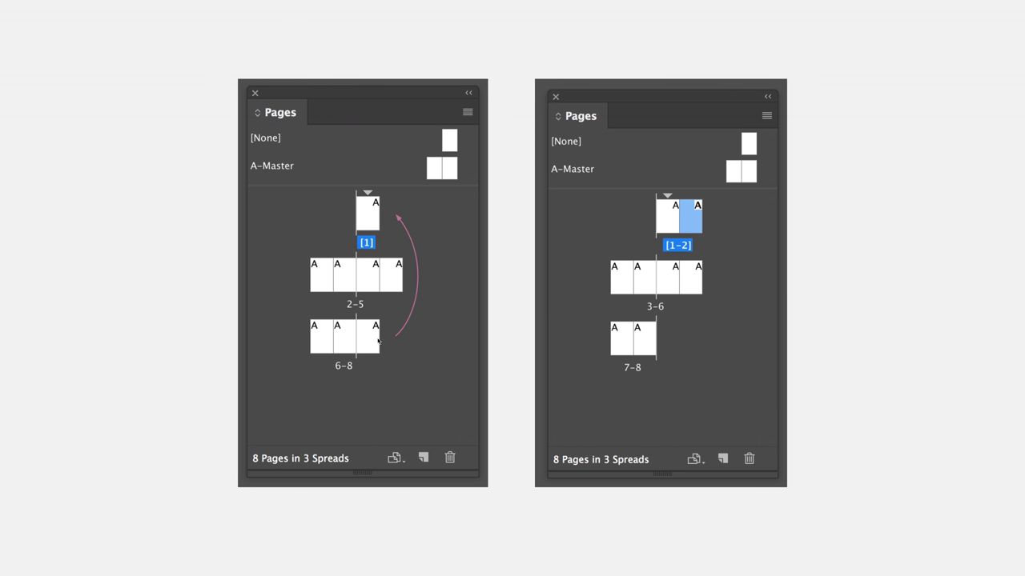
pyautogui.moveTo(398, 224)
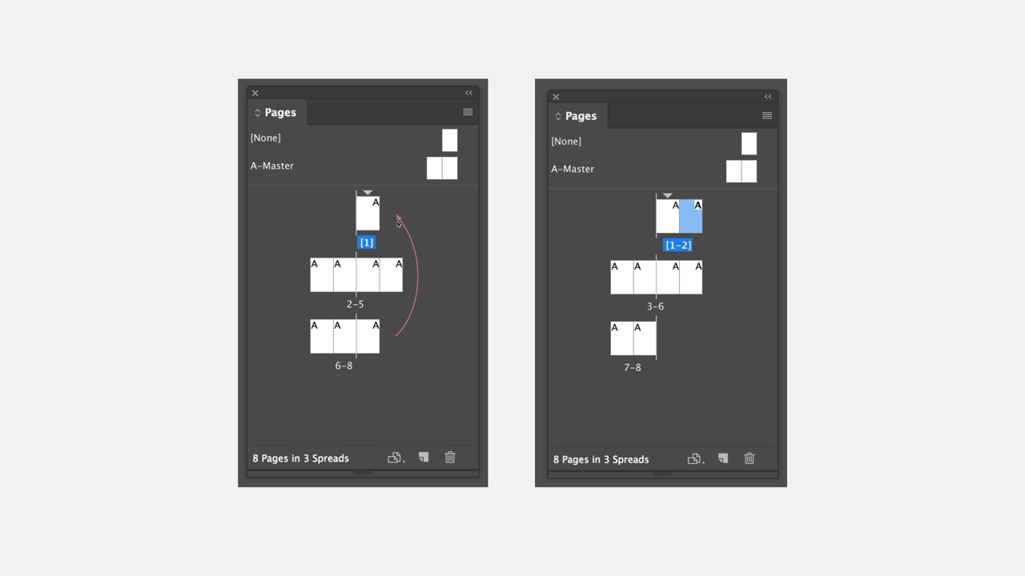
pyautogui.moveTo(382, 222)
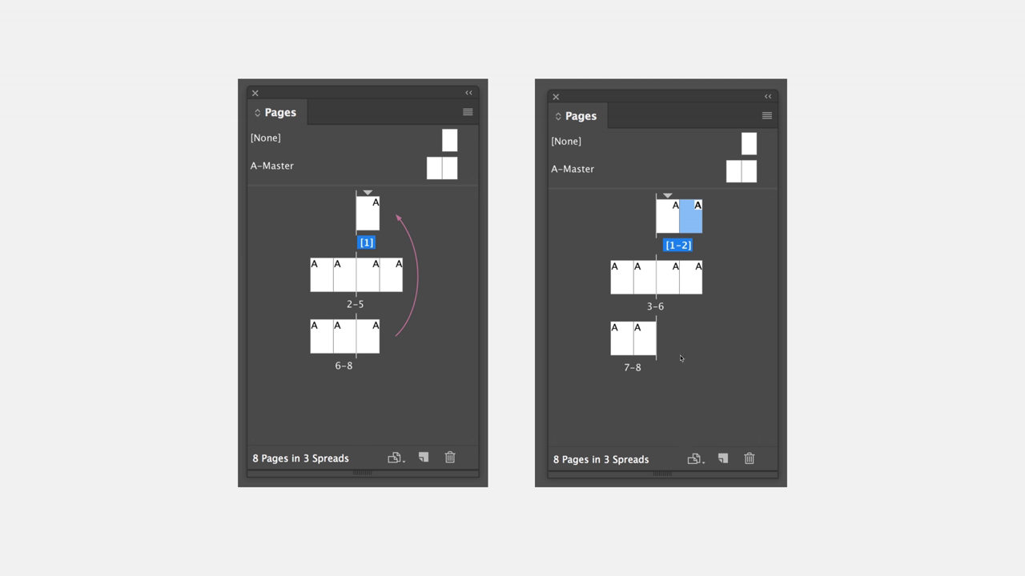
pyautogui.moveTo(656, 270)
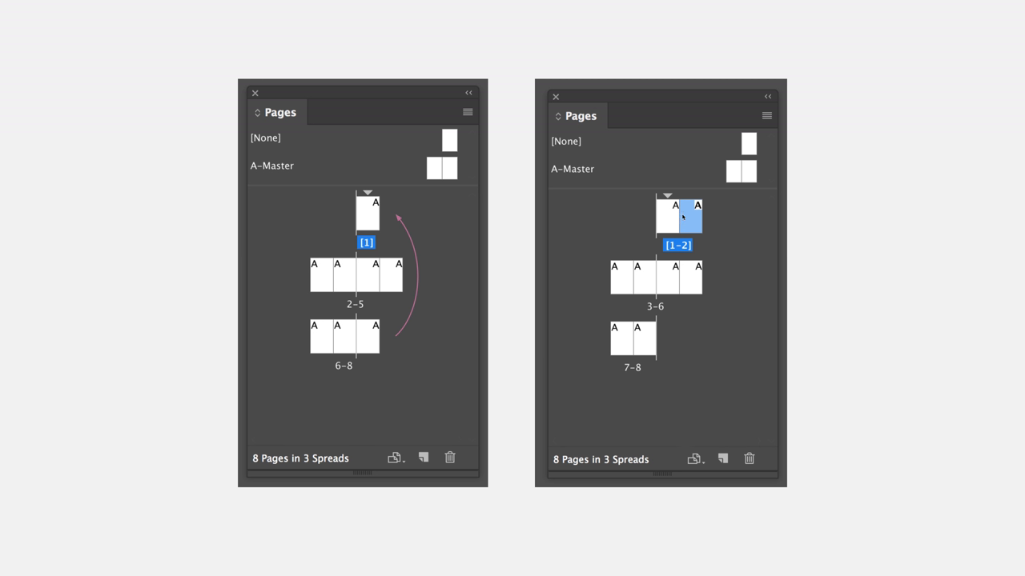
pyautogui.moveTo(721, 216)
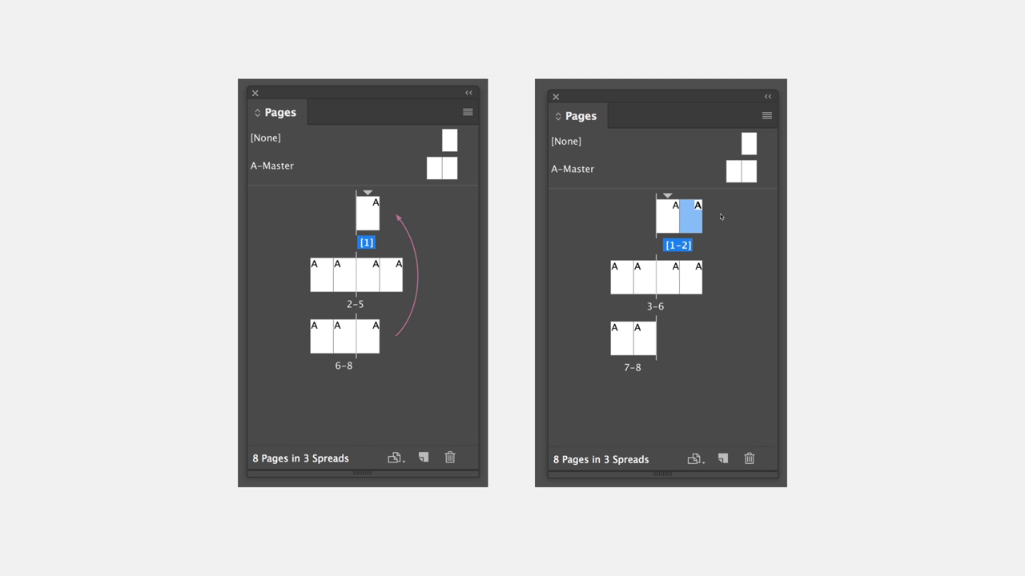
pyautogui.moveTo(725, 227)
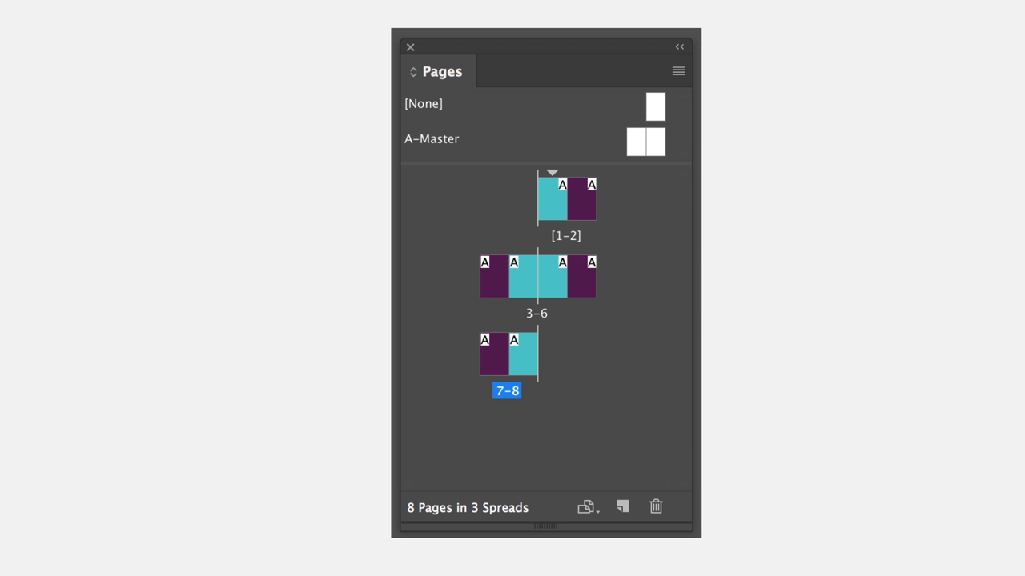
pyautogui.moveTo(594, 221)
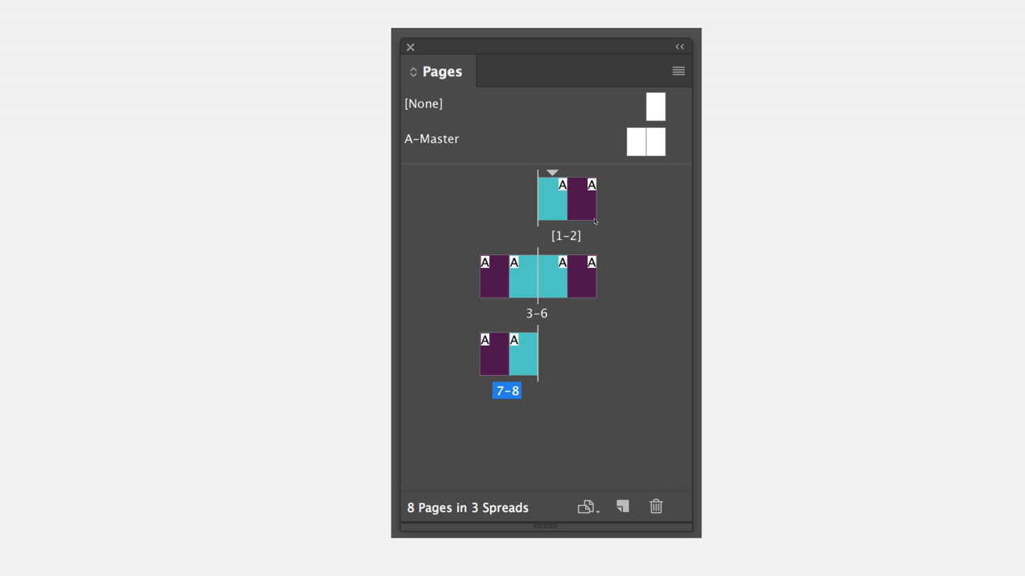
pyautogui.moveTo(499, 230)
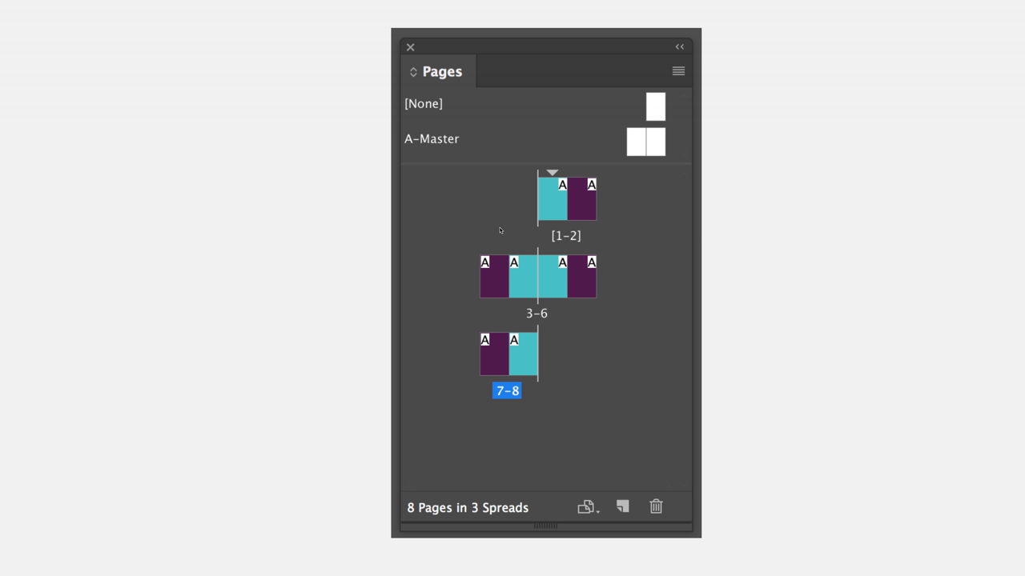
pyautogui.moveTo(497, 347)
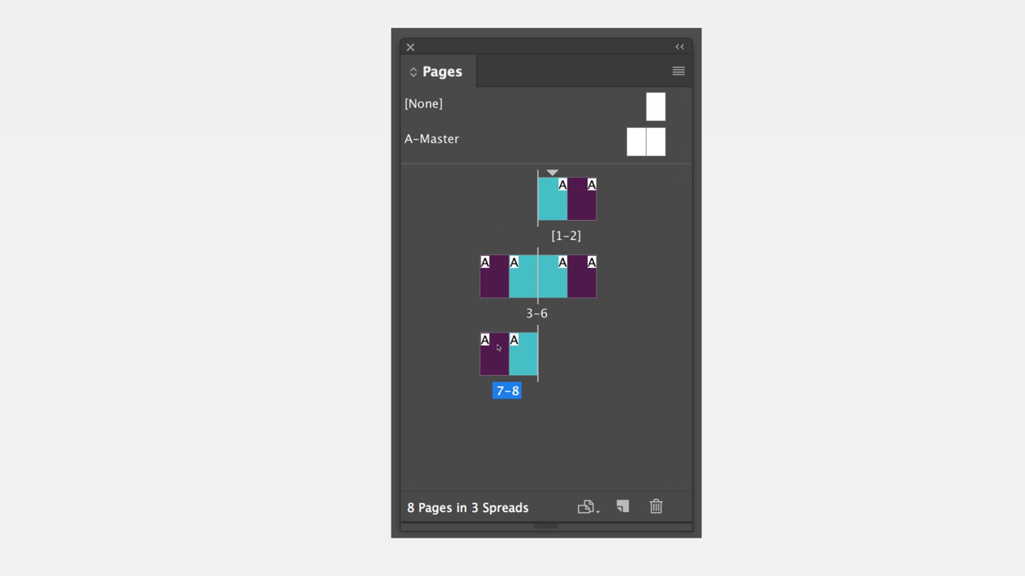